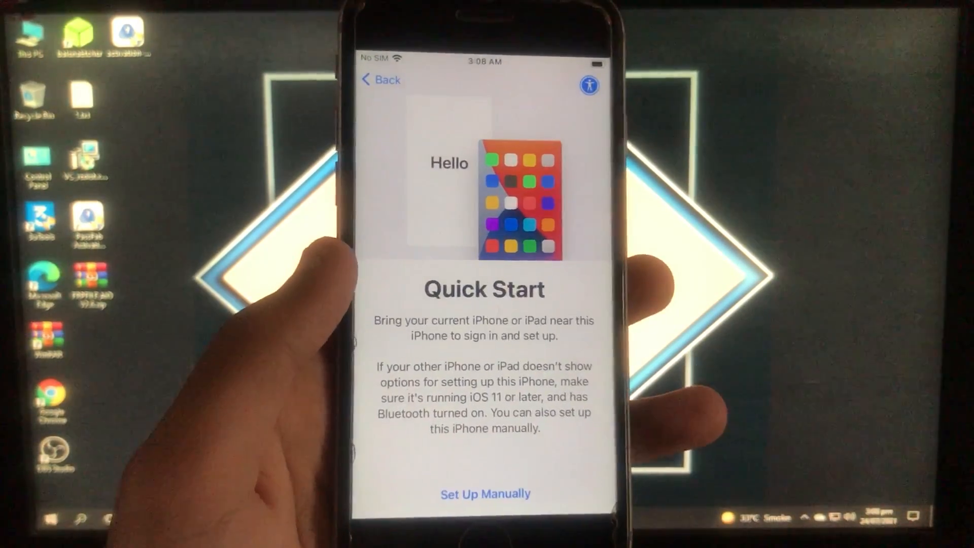
Set up the iPhone manually, accept the suggested language settings, and reach Activation Lock.
left_click(485, 494)
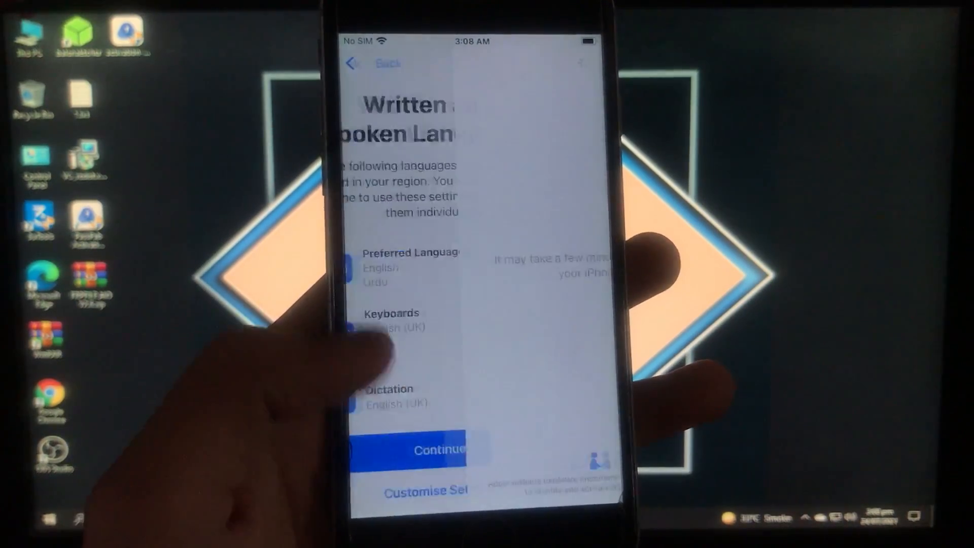
left_click(435, 450)
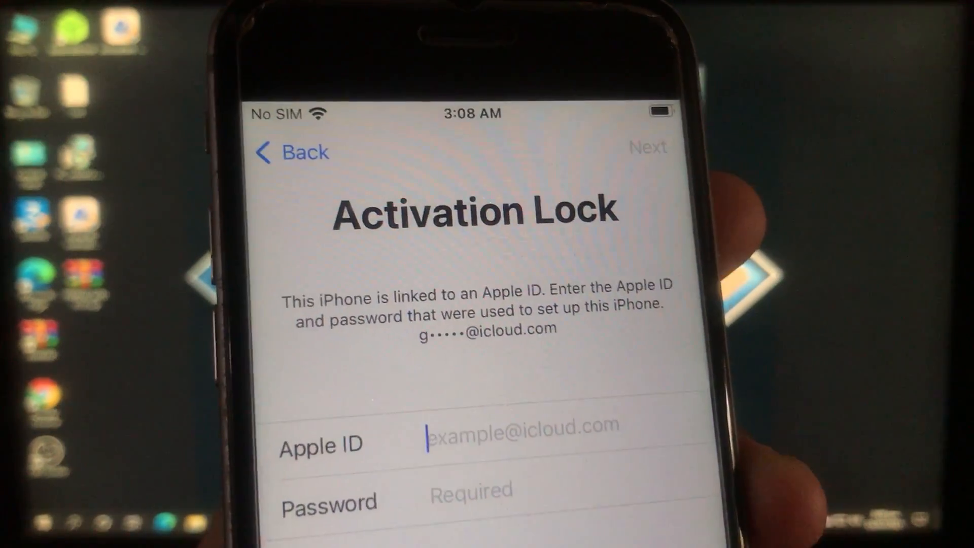
left_click(522, 433)
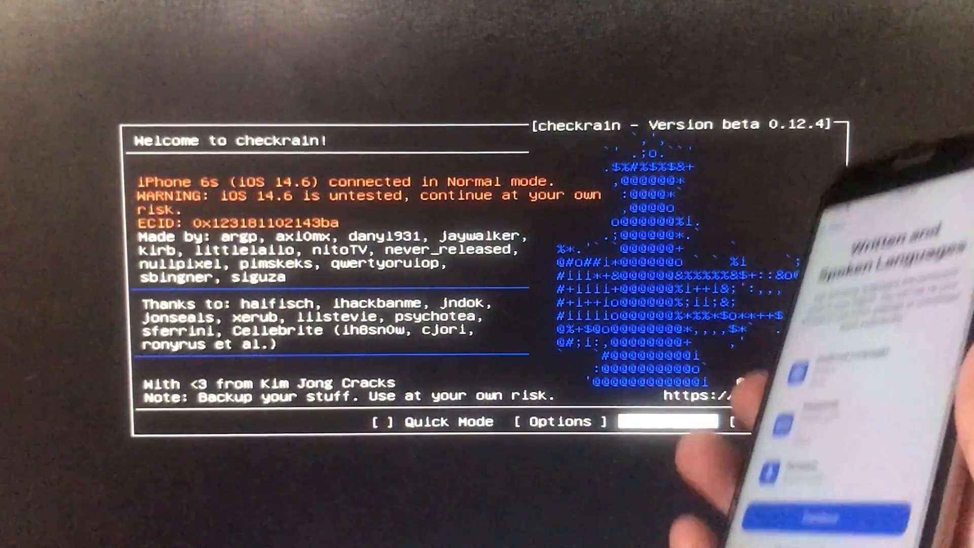
Start the checkra1n jailbreak, accept the untested iOS warning, and reach the DFU instructions.
left_click(668, 422)
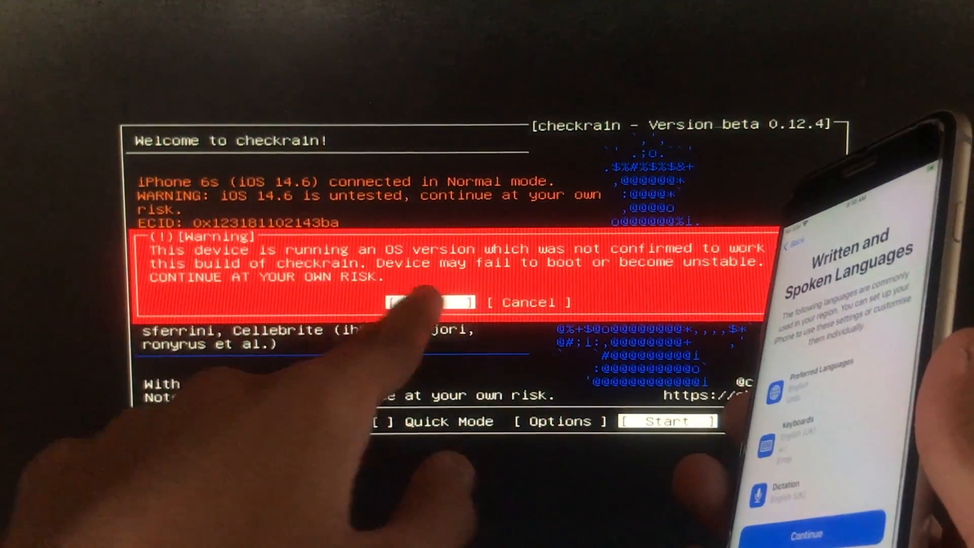
left_click(423, 302)
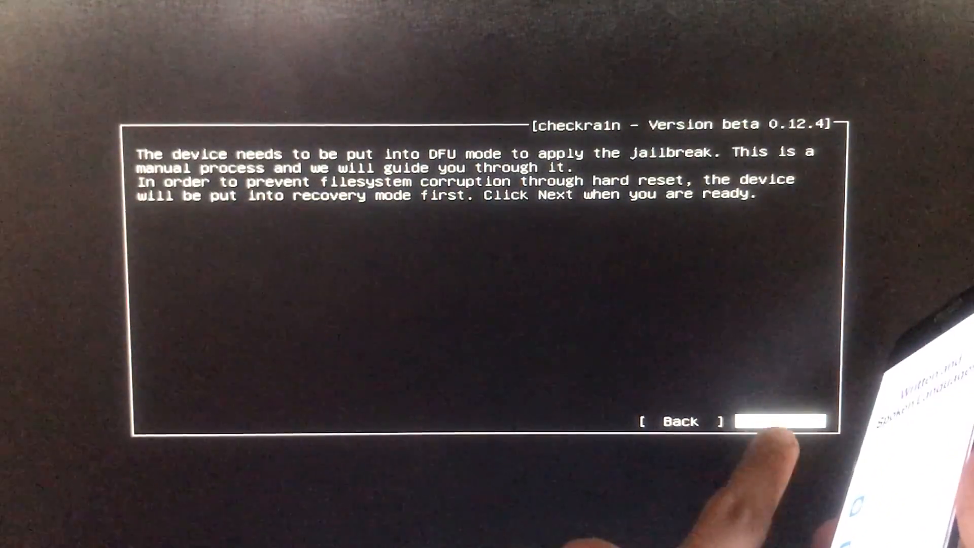
left_click(779, 421)
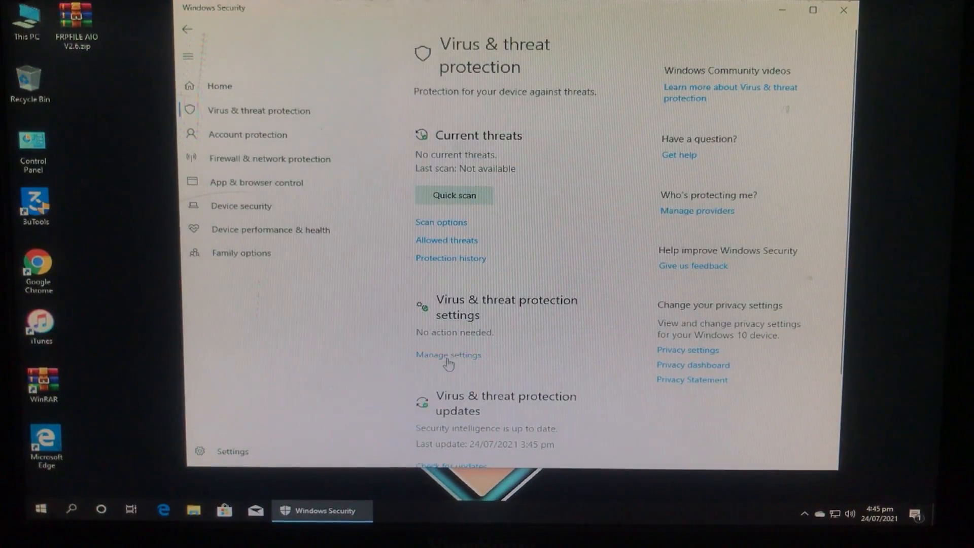
Turn off real-time virus protection in Windows Security, approving the permission prompt.
left_click(448, 355)
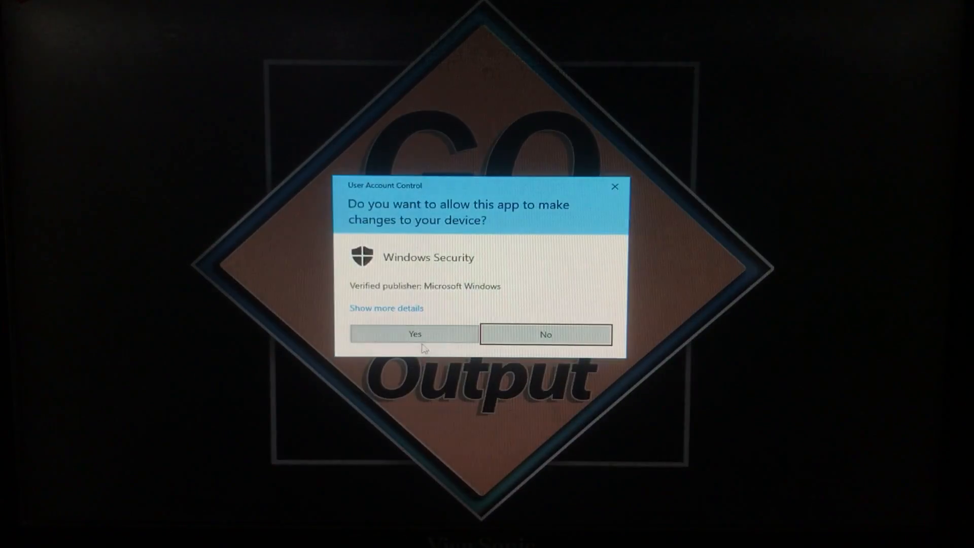
left_click(414, 334)
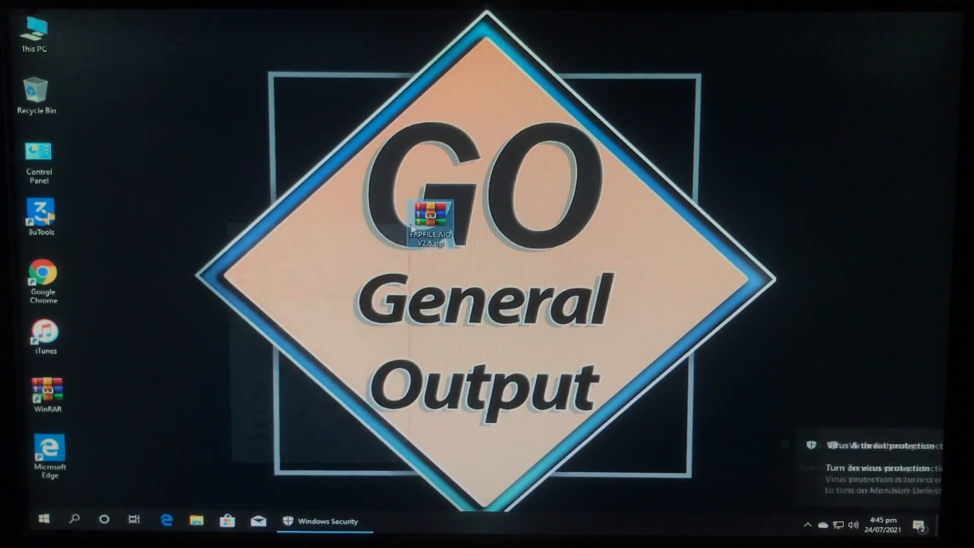
double_click(433, 223)
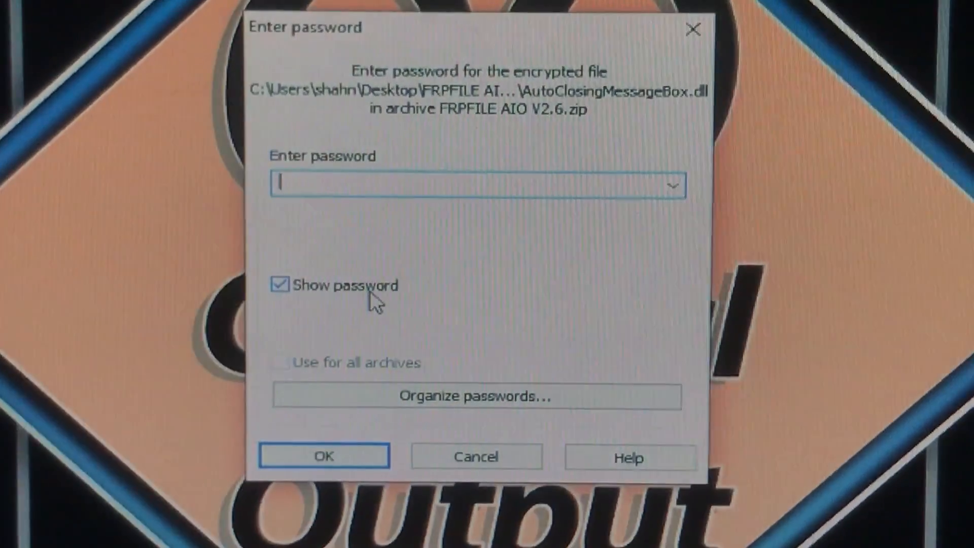
type("frp")
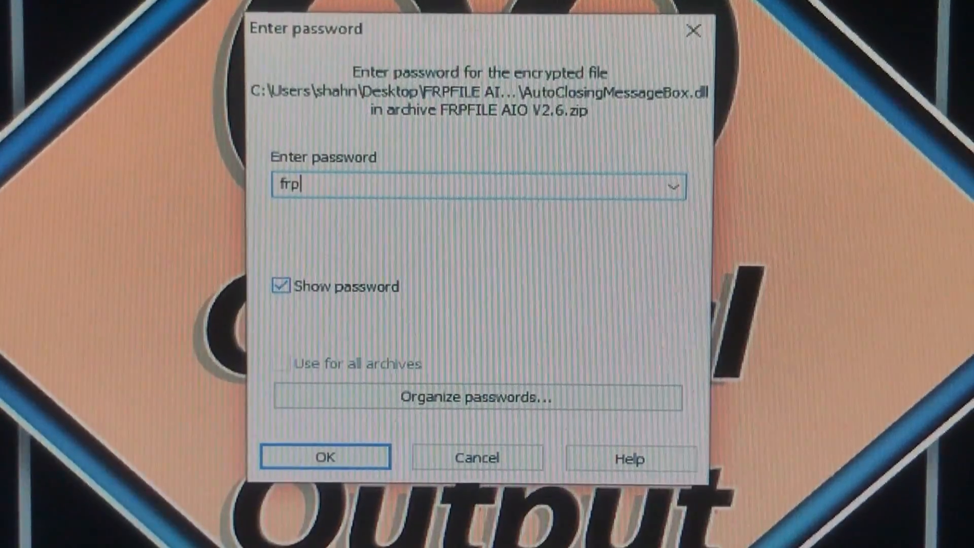
left_click(322, 457)
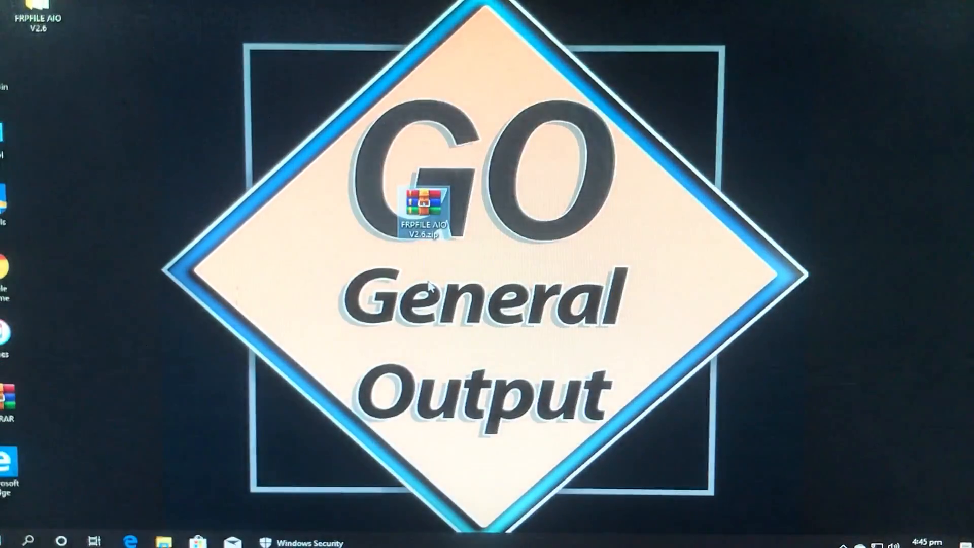
left_click_drag(423, 211, 93, 16)
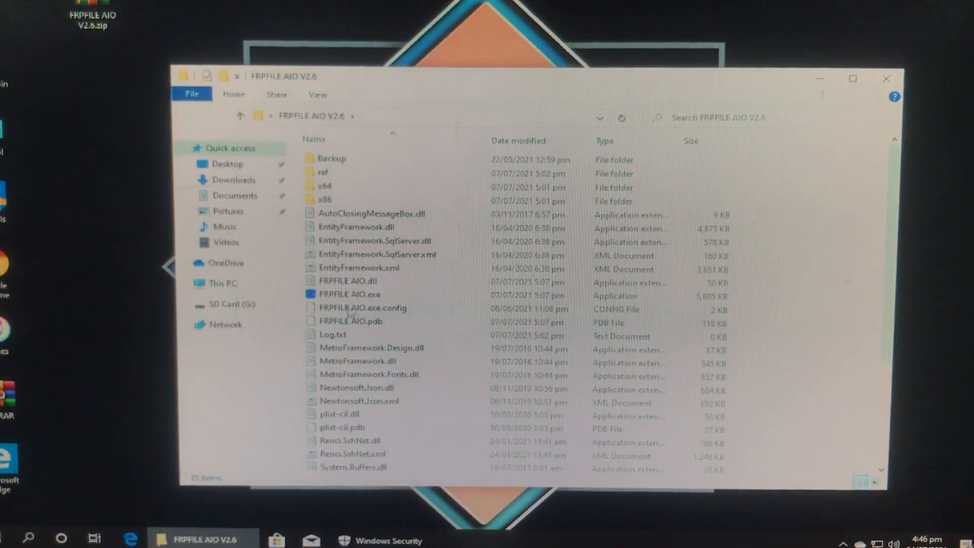
Run FRPFILE AIO.exe from the extracted FRPFILE AIO V2.6 folder.
left_click(349, 293)
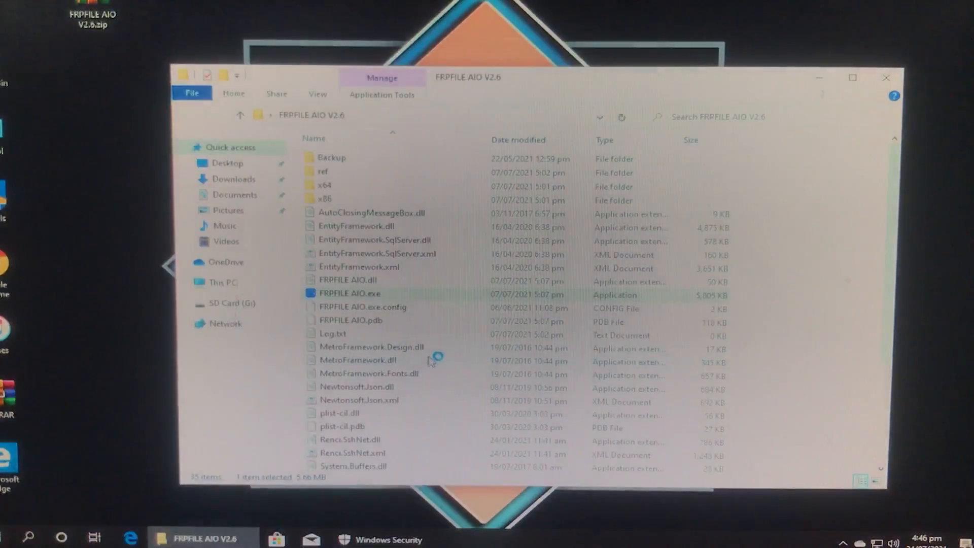
double_click(349, 293)
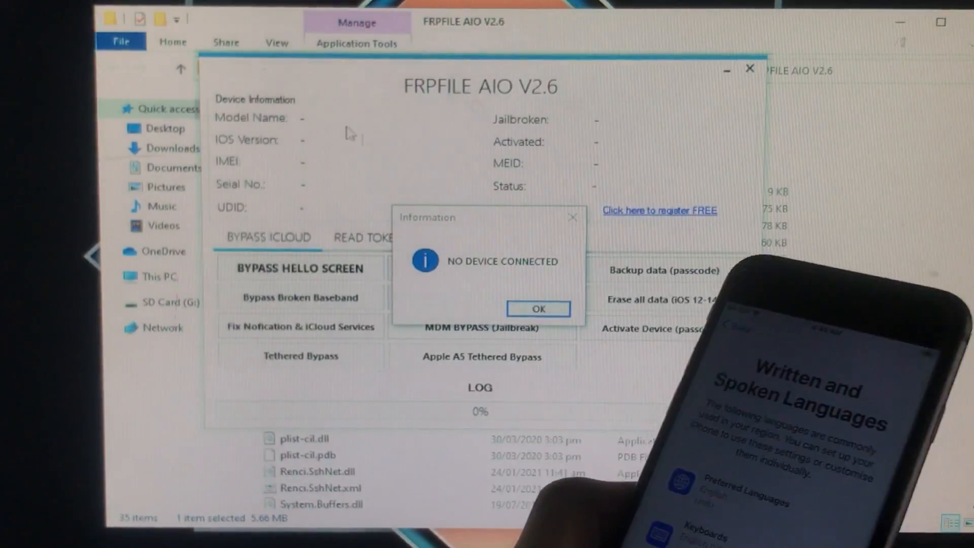
Dismiss the No Device Connected message, then open the free registration link once the iPhone 6S is detected.
left_click(538, 309)
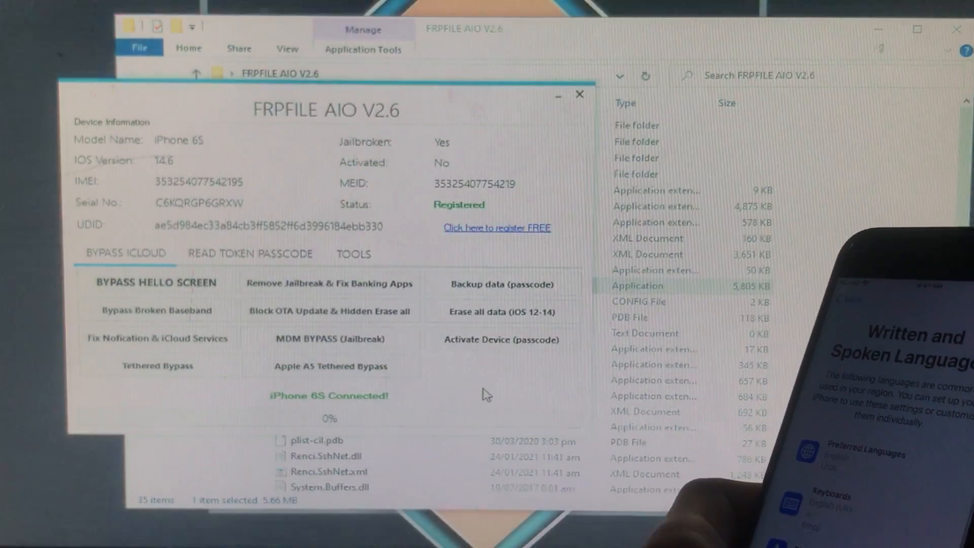
left_click(496, 227)
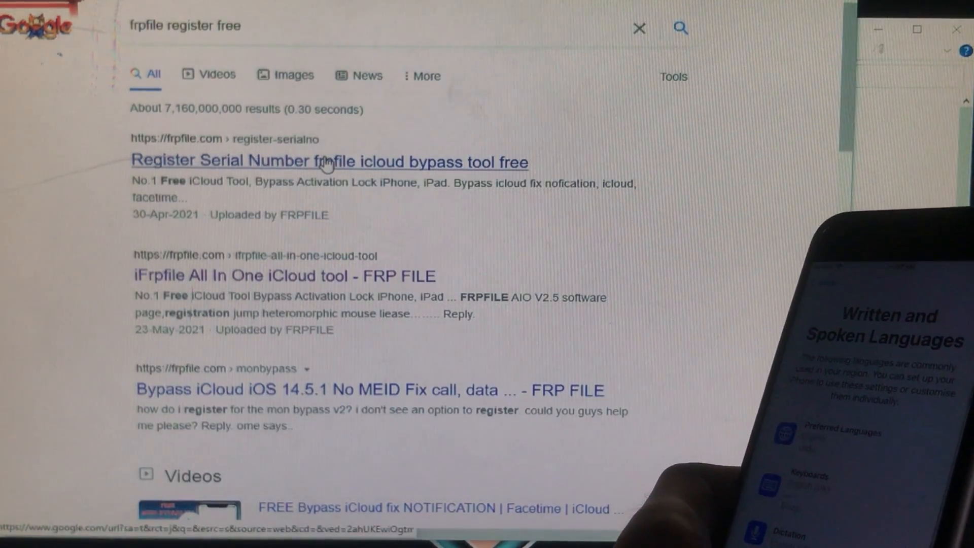
Register the iPhone 6S serial on the FRPFILE free registration page.
left_click(329, 161)
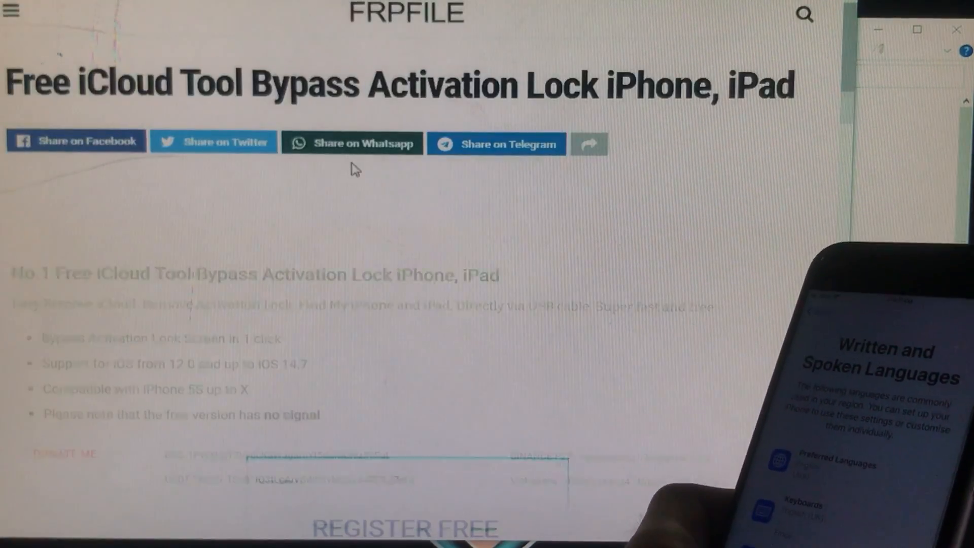
scroll("down", 3)
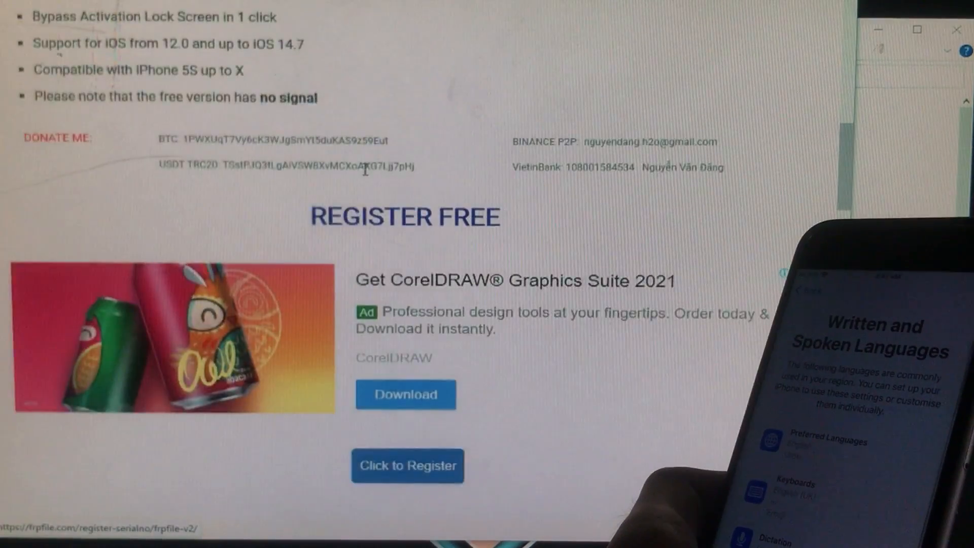
scroll("down", 3)
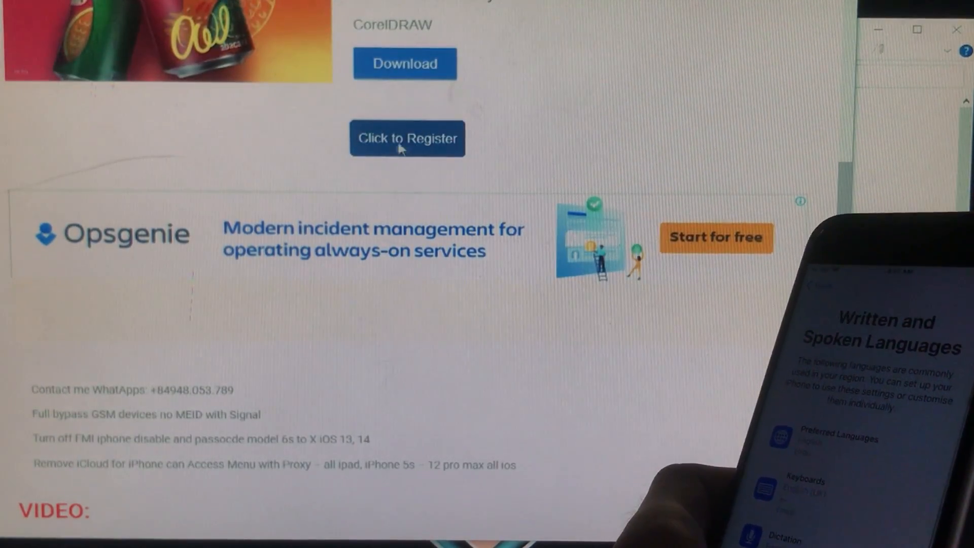
left_click(407, 138)
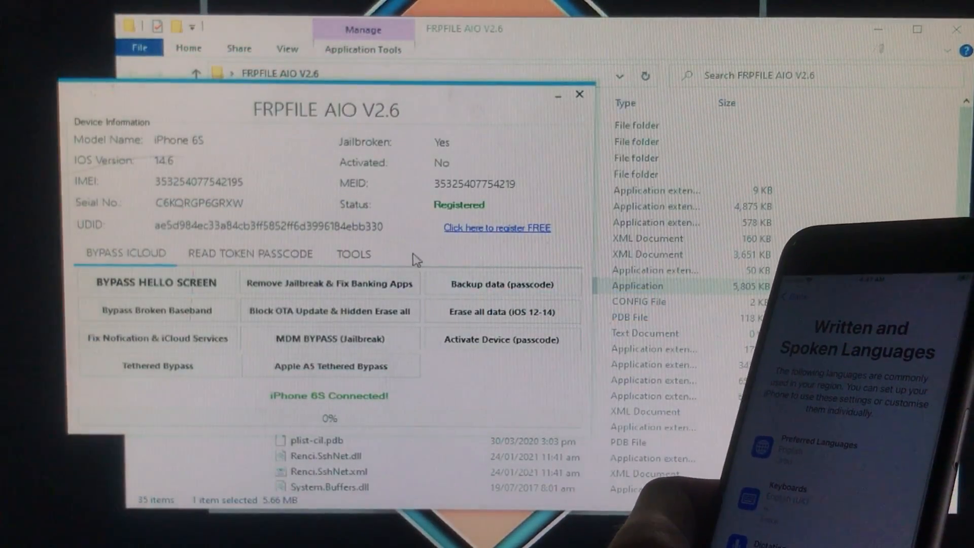
Run and confirm BYPASS HELLO SCREEN on the iPhone 6S in FRPFILE AIO.
left_click(157, 283)
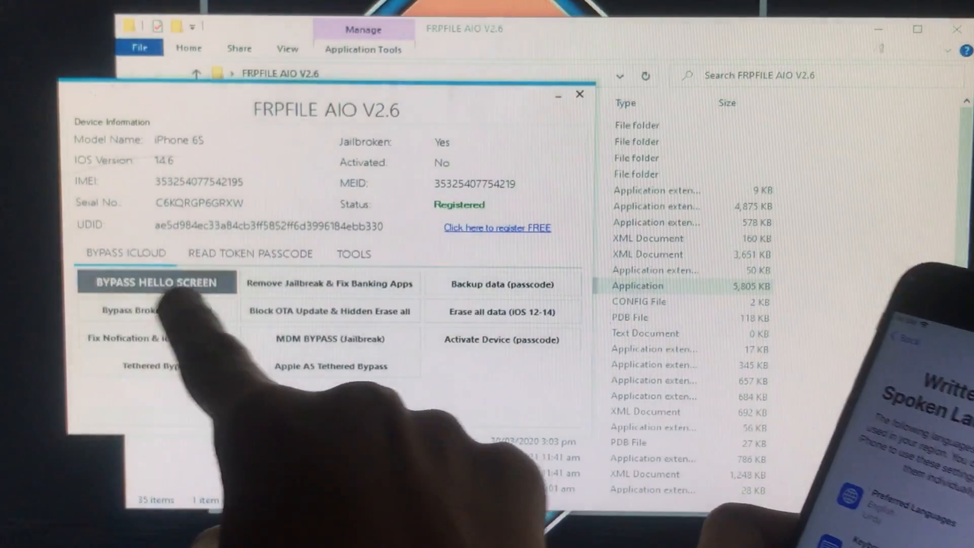
left_click(156, 283)
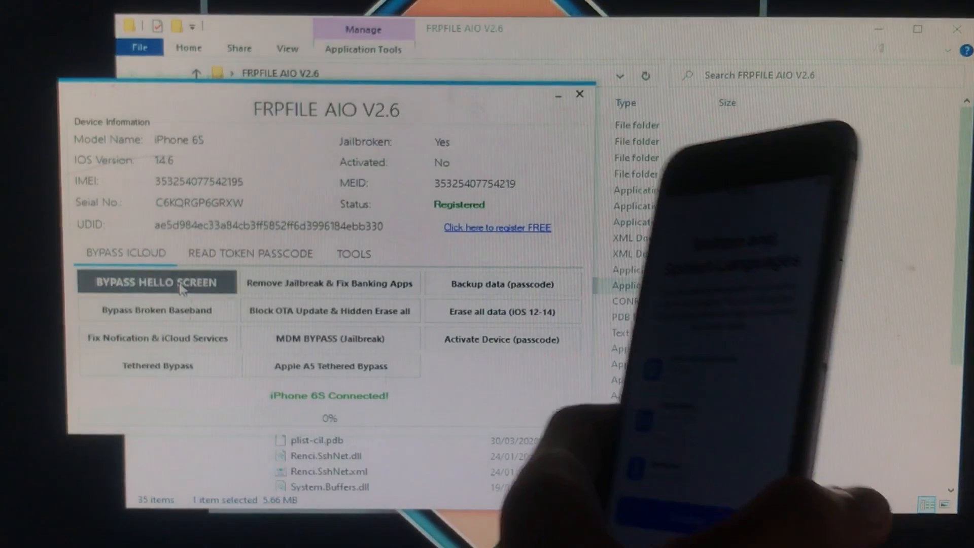
left_click(156, 283)
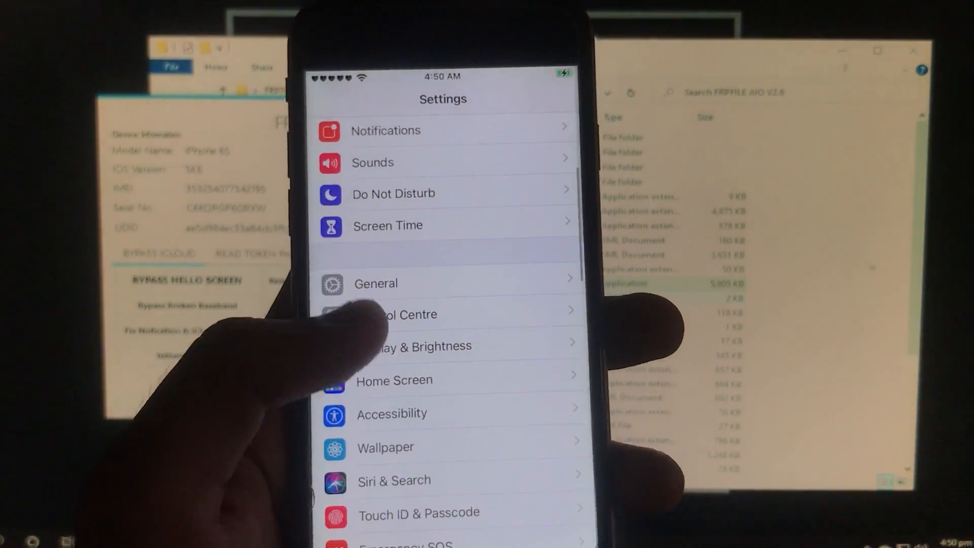
Open General settings and scroll to the About info confirming iPhone 6s, iOS 14.6.
left_click(375, 283)
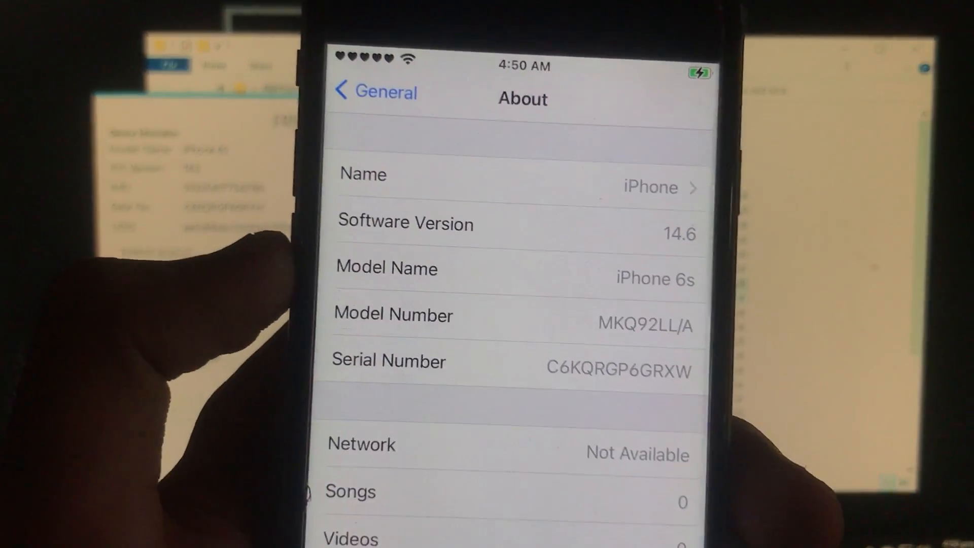
scroll("down", 3)
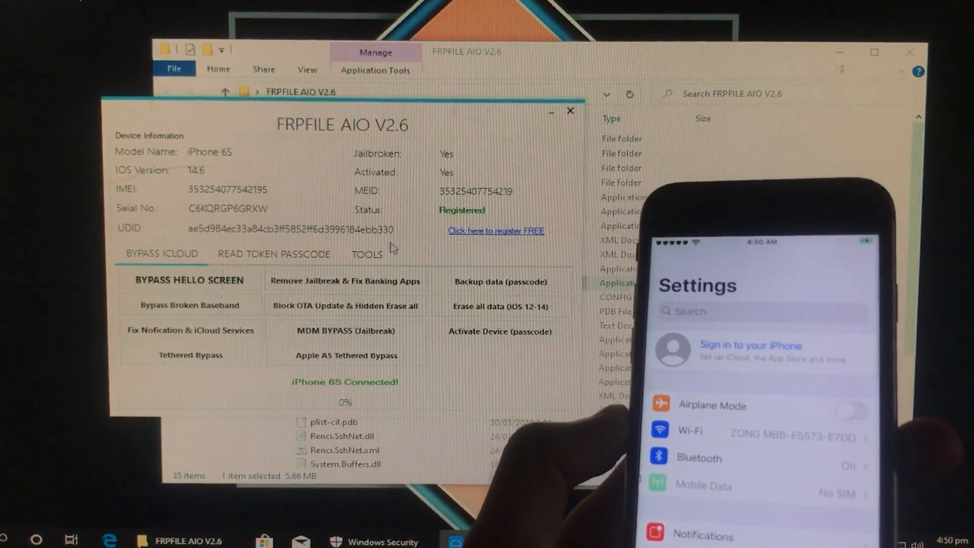
Confirm the iPhone 6S shows Activated: Yes and switch to the TOOLS tab.
left_click(366, 254)
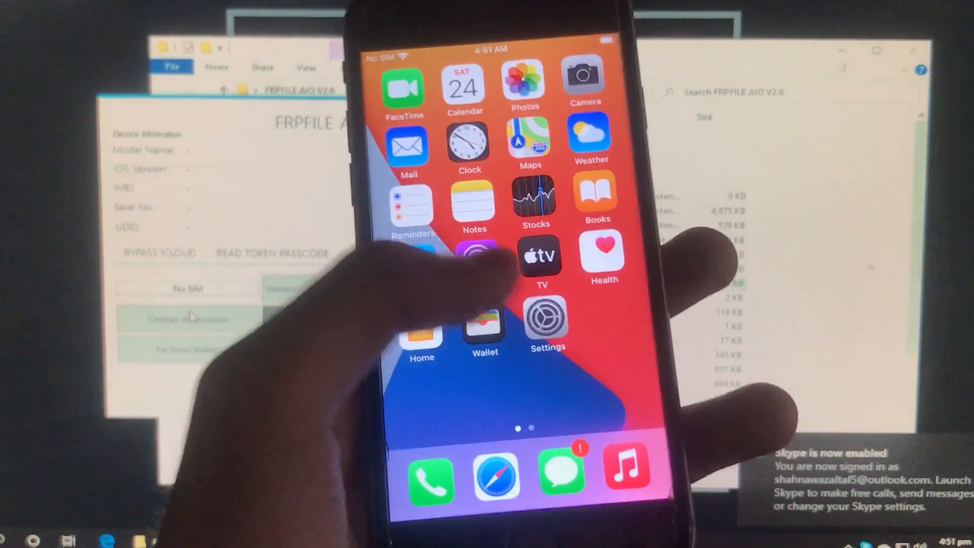
Sign in with an Apple ID under 'Sign in to your iPhone' in Settings, then return to the main list.
left_click(546, 317)
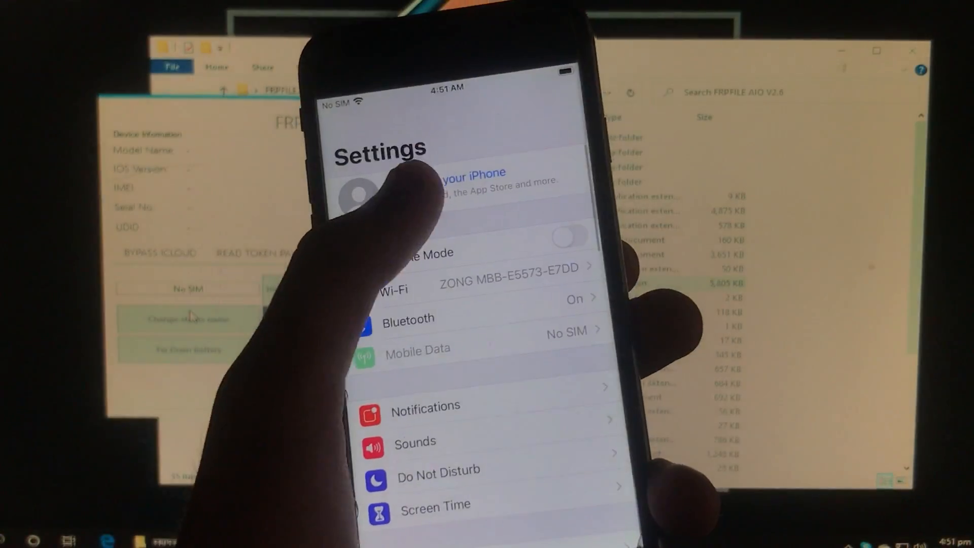
left_click(447, 177)
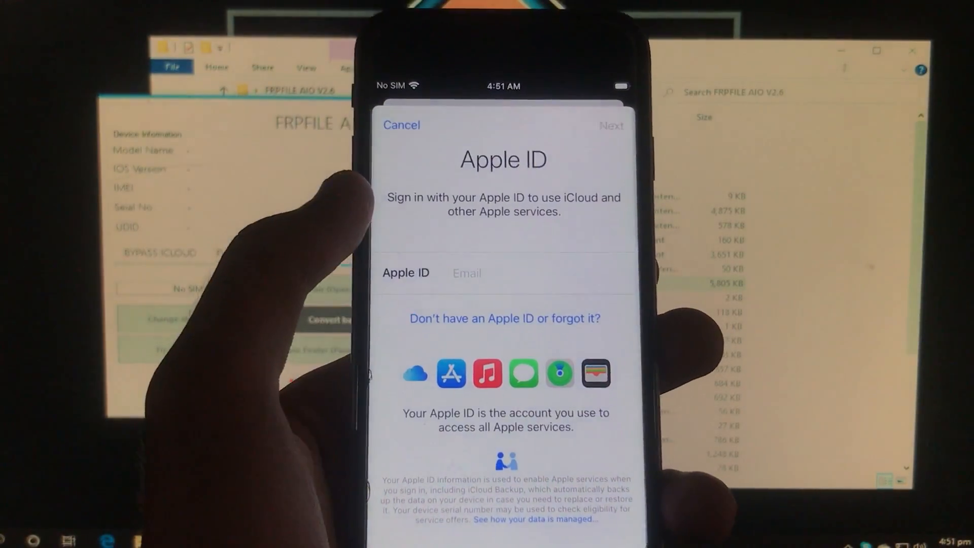
left_click(503, 273)
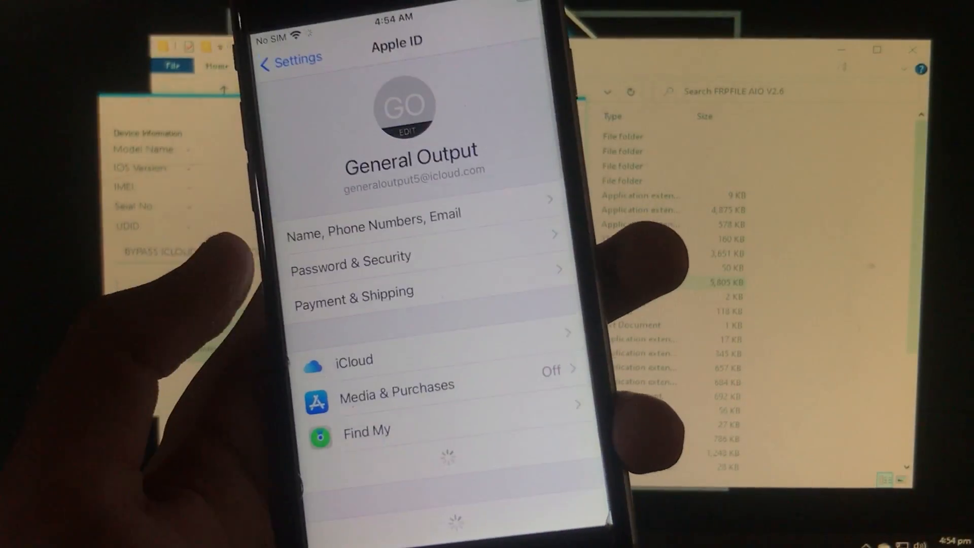
left_click(290, 57)
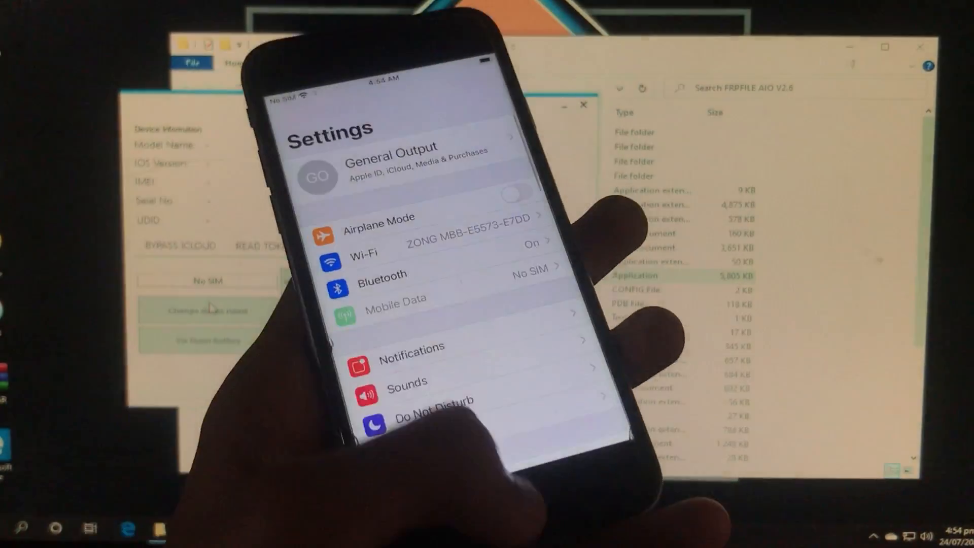